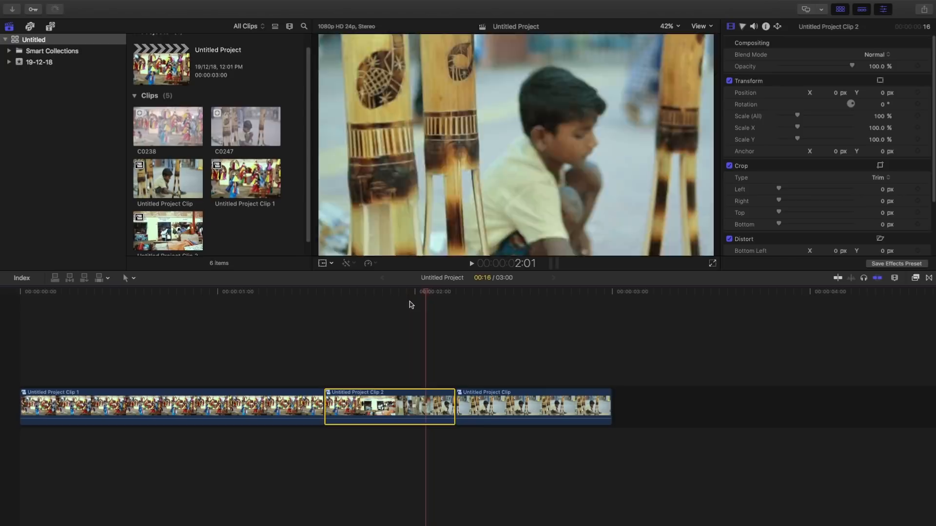
- Apply Directional Maximum Blur from the Pixel Samy Motion Blur effects to Untitled Project Clip 2
click(453, 292)
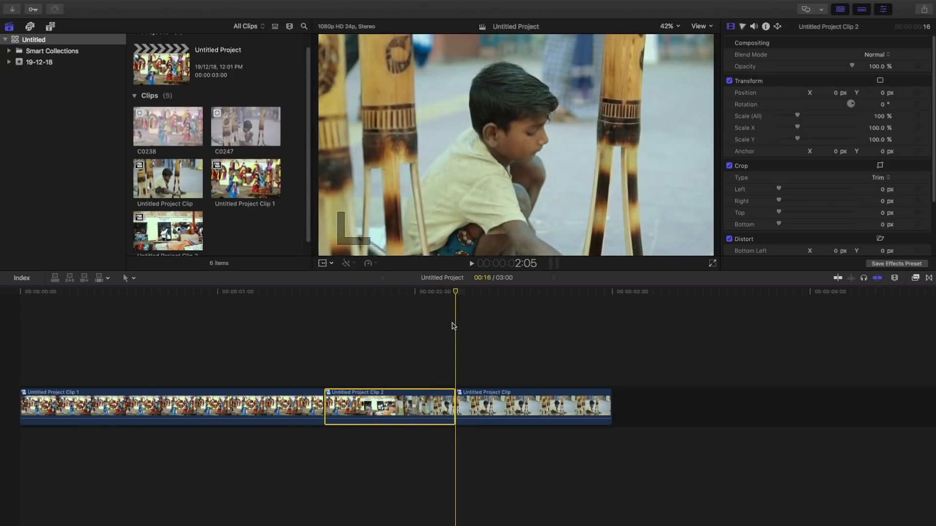
click(913, 278)
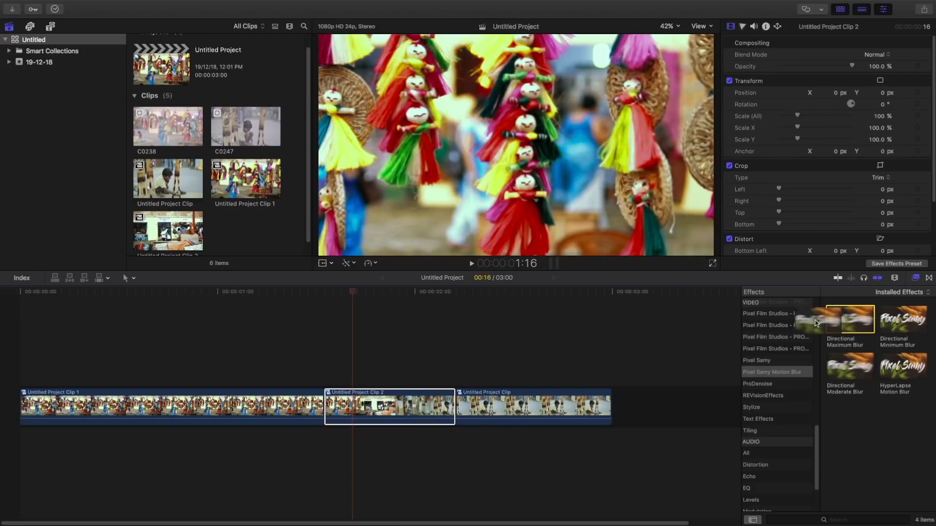
double_click(848, 318)
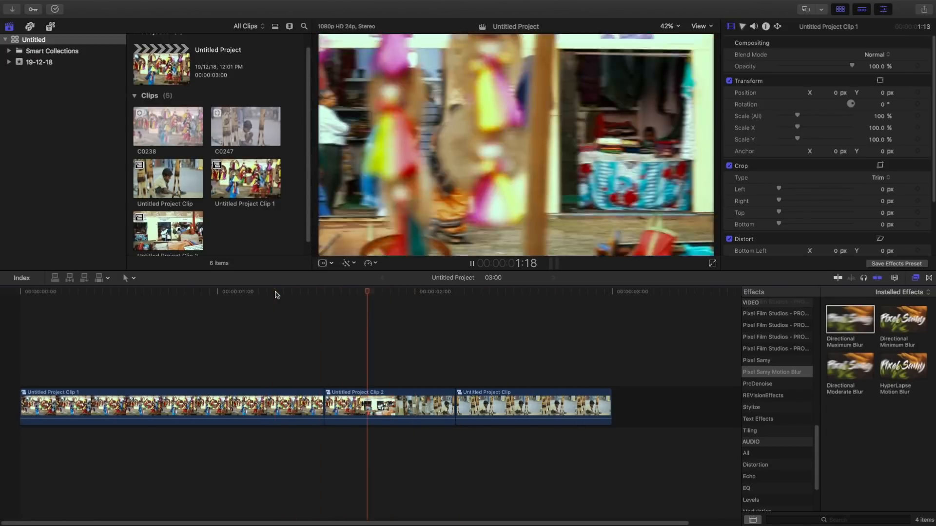
- Review the second clip's applied effects and move the playhead into the third clip
click(406, 292)
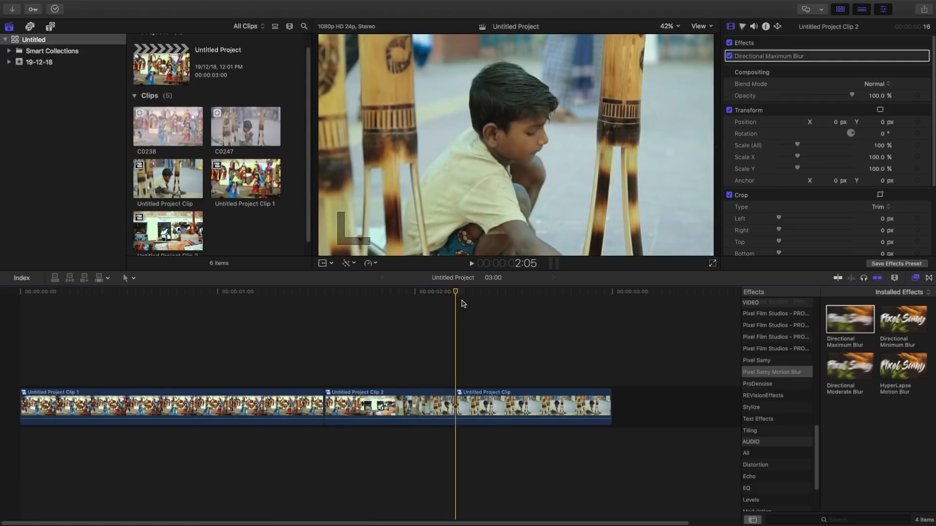
click(284, 292)
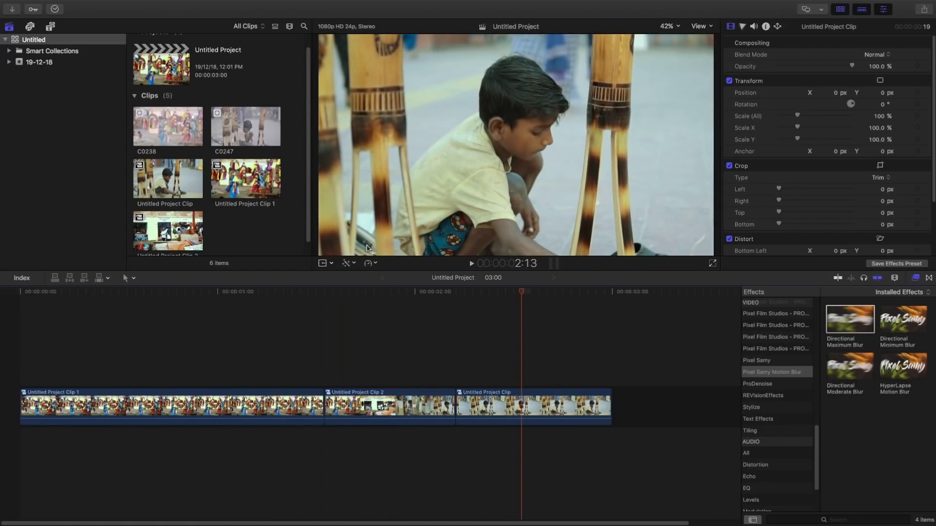
mouse_move(743, 4)
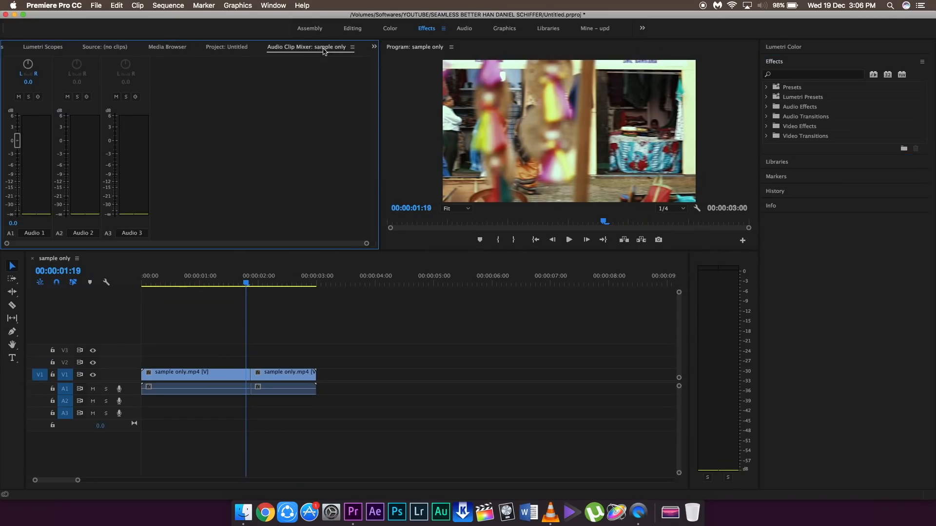
- Create a new Adjustment Layer via New Item and place it on V2 over the edit point
click(227, 47)
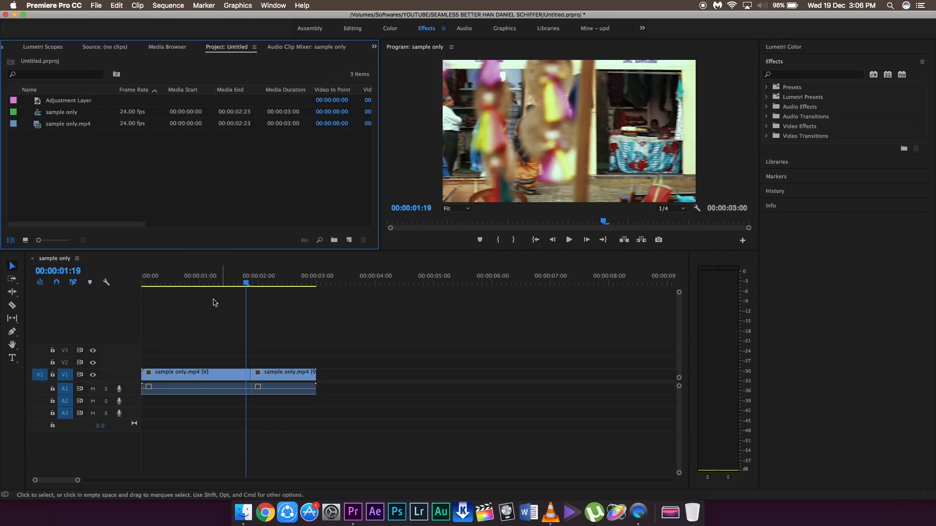
click(567, 240)
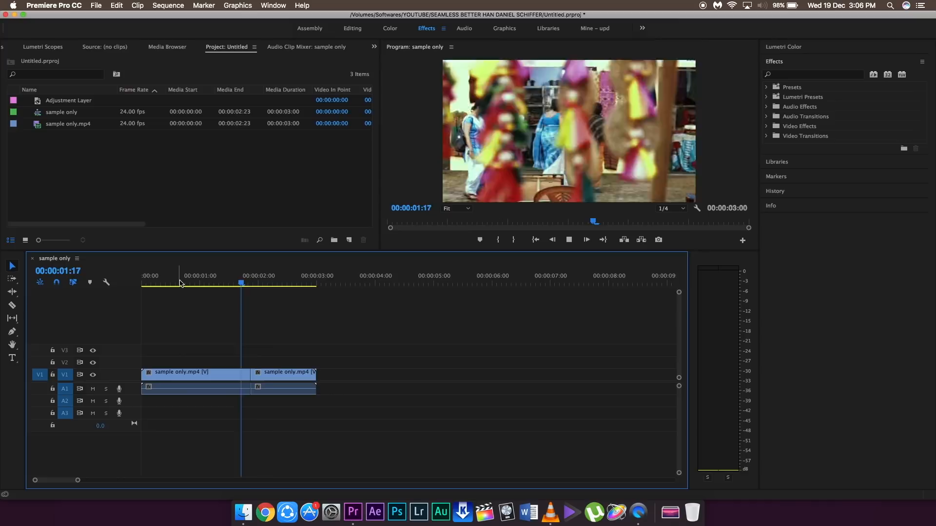
click(199, 282)
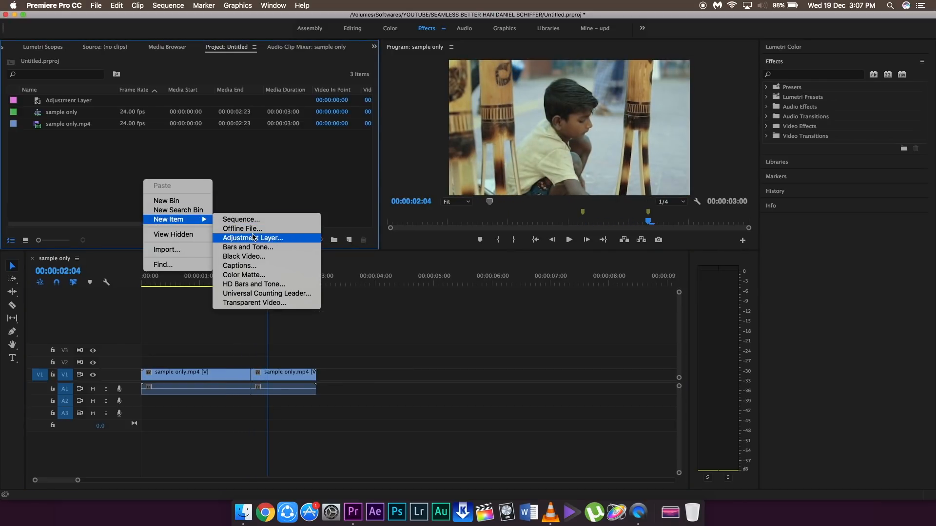
click(251, 238)
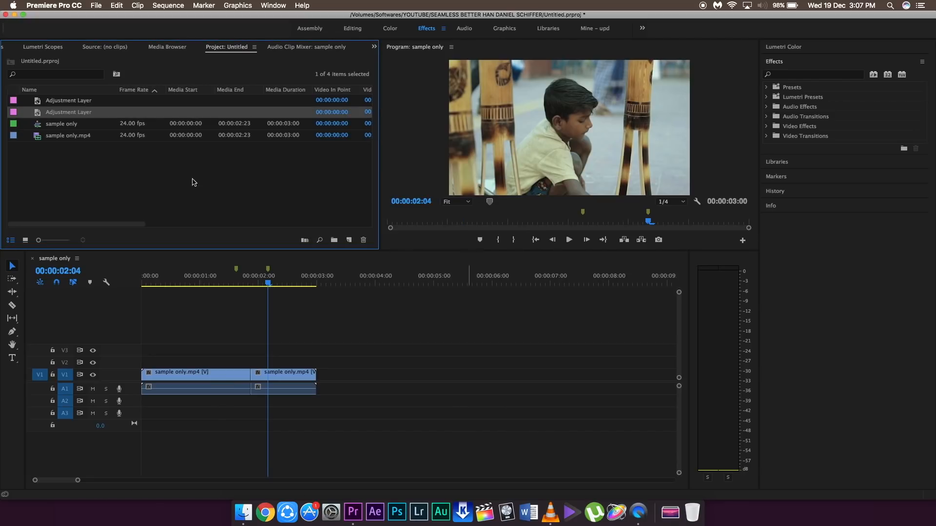
click(143, 184)
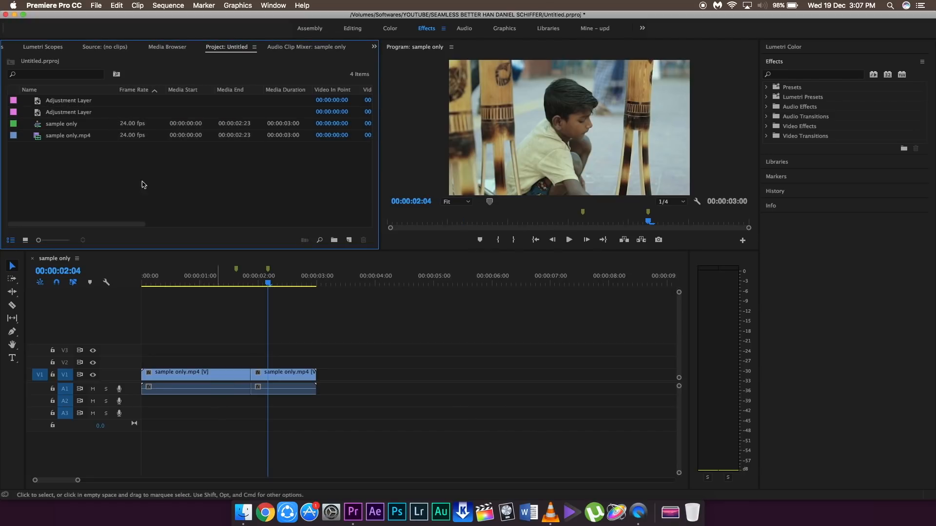
click(68, 100)
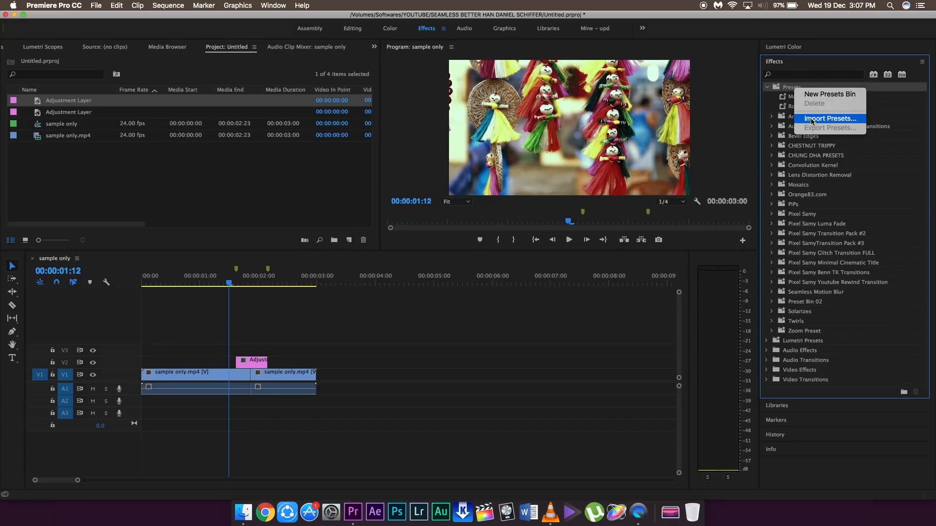
- Import the Seamless Motion Blur .prfpset file and expand its presets
click(829, 118)
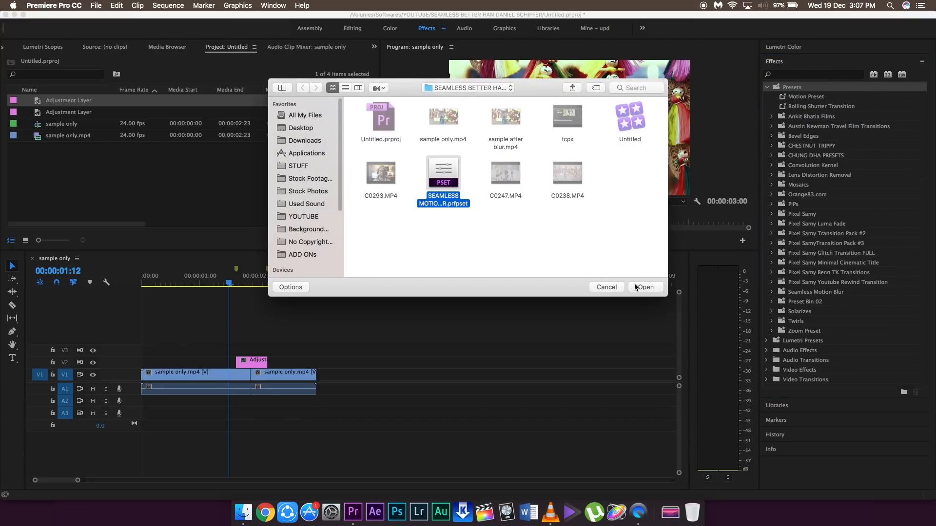
click(644, 287)
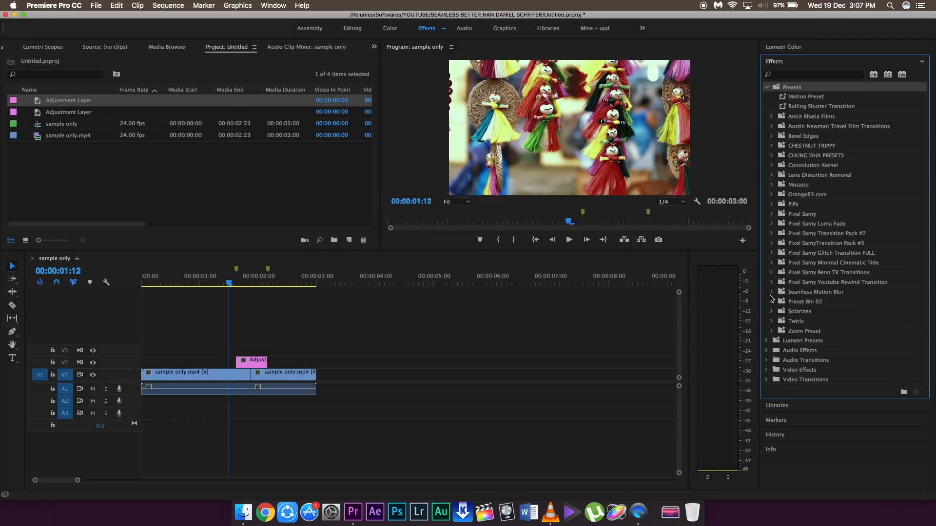
click(771, 291)
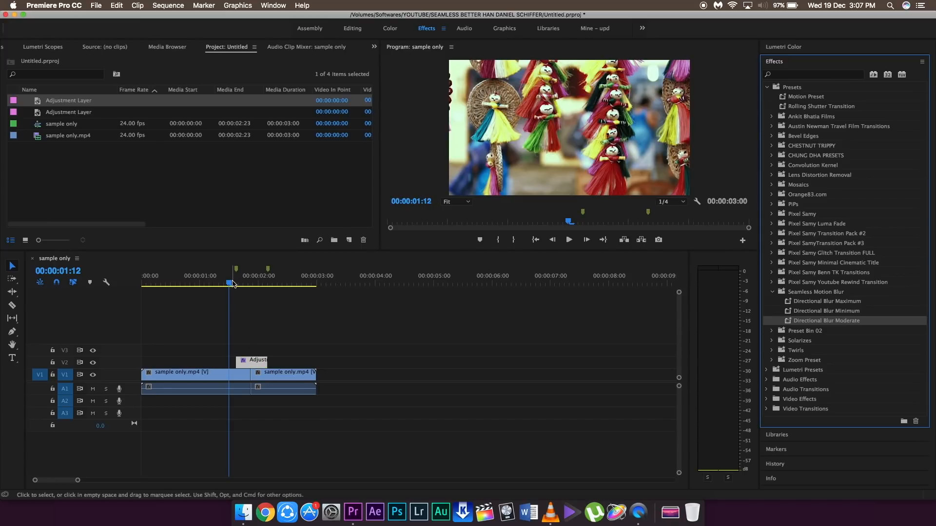
- Apply Directional Blur Moderate to the adjustment layer and preview the blurred cut
click(252, 283)
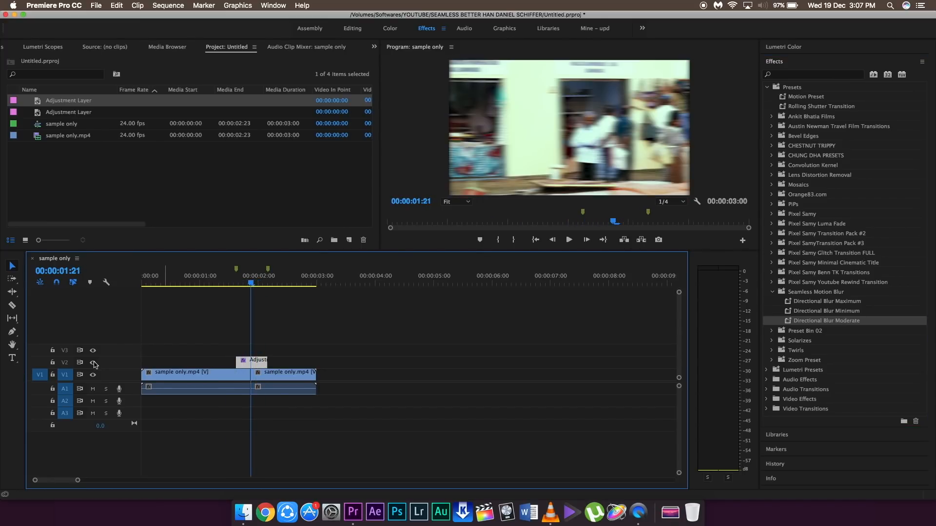
click(247, 286)
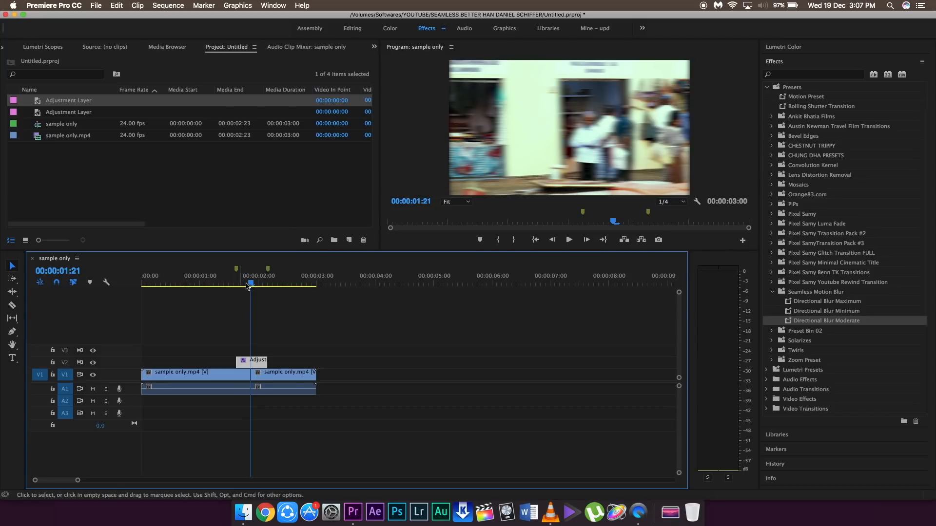
click(568, 240)
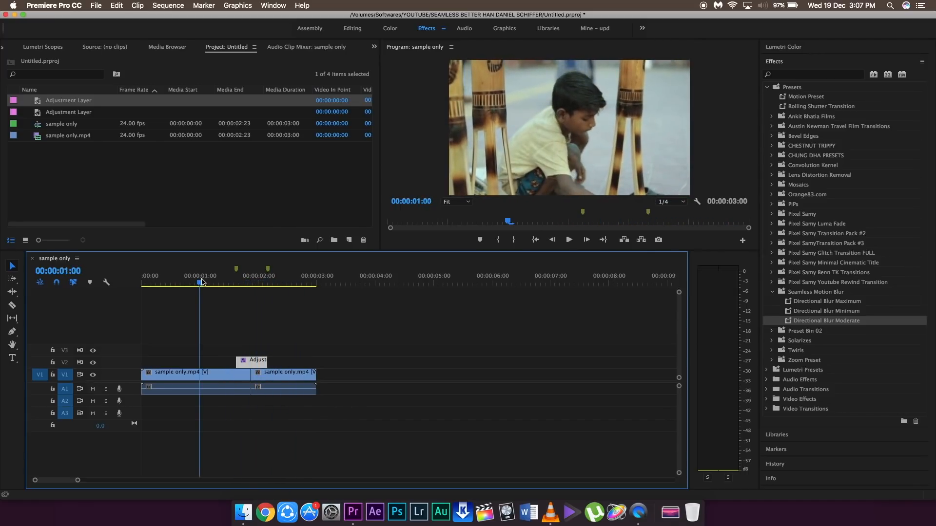
click(567, 240)
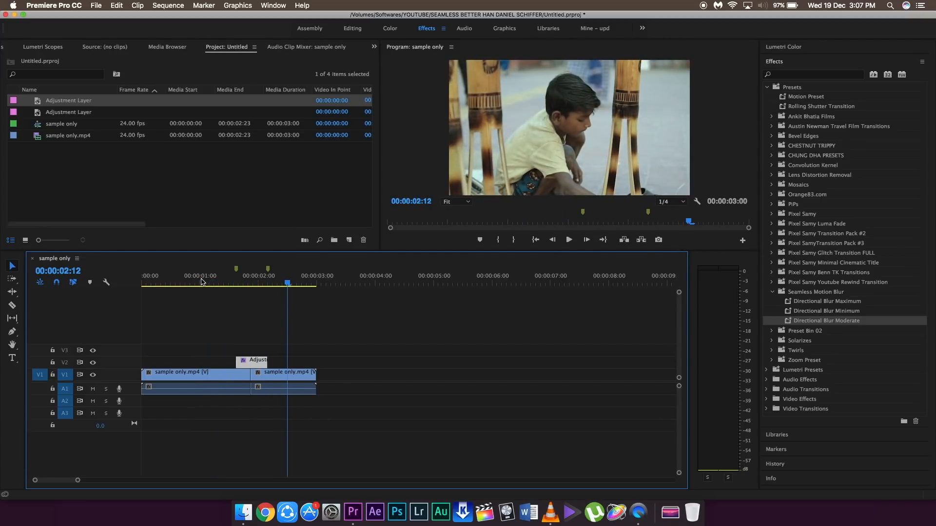
mouse_move(773, 292)
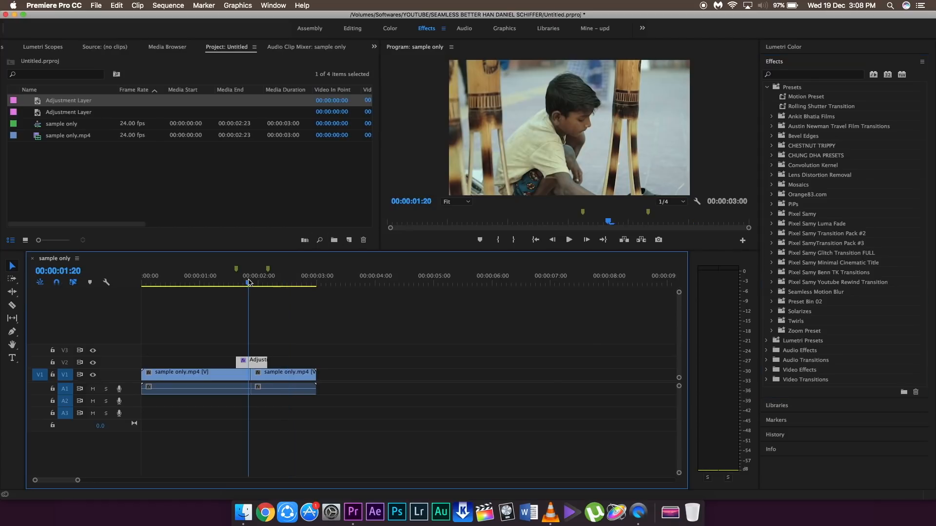
click(41, 47)
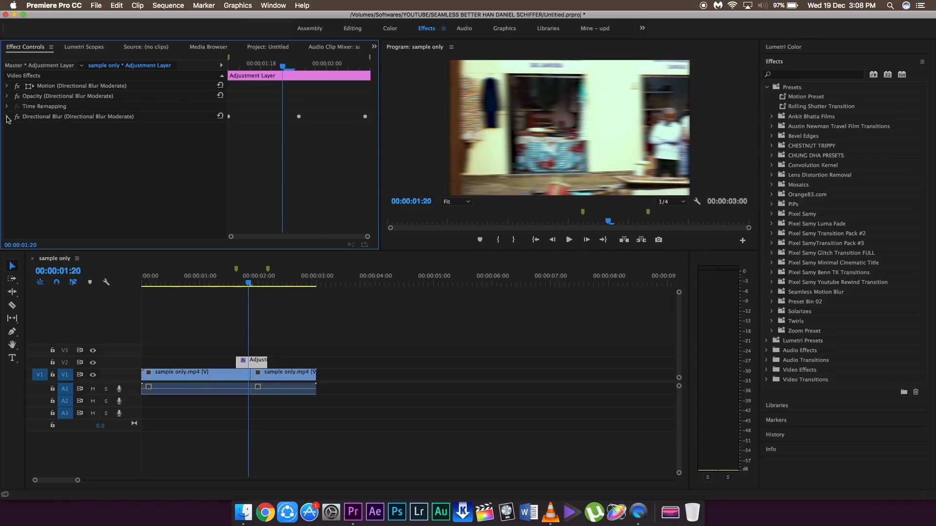
click(7, 116)
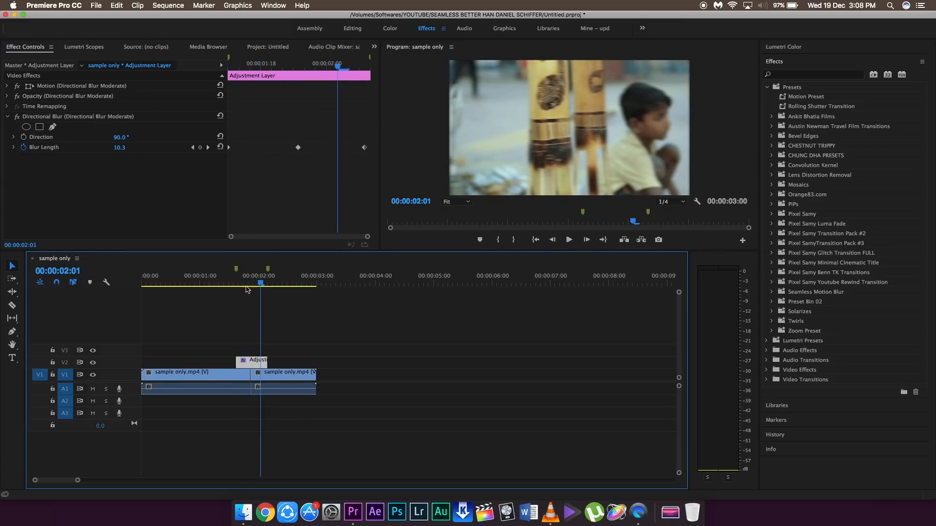
mouse_move(708, 30)
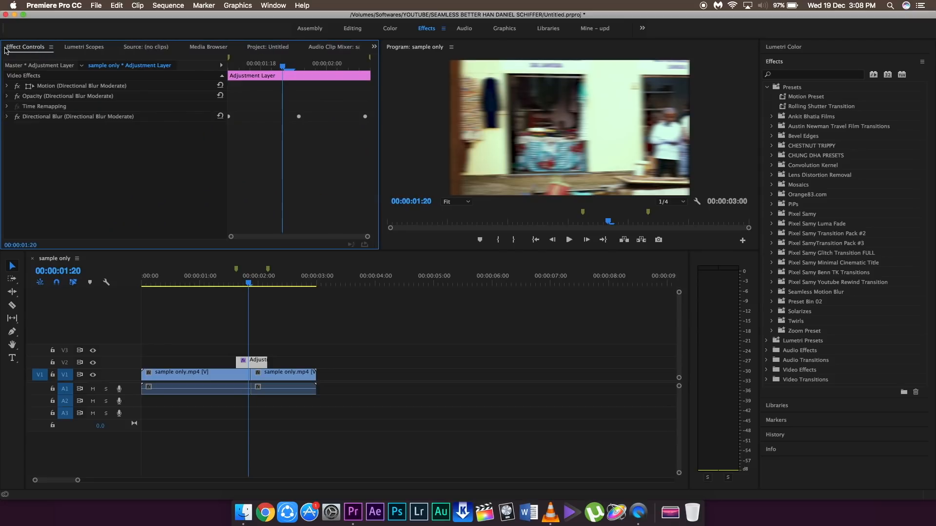
click(7, 116)
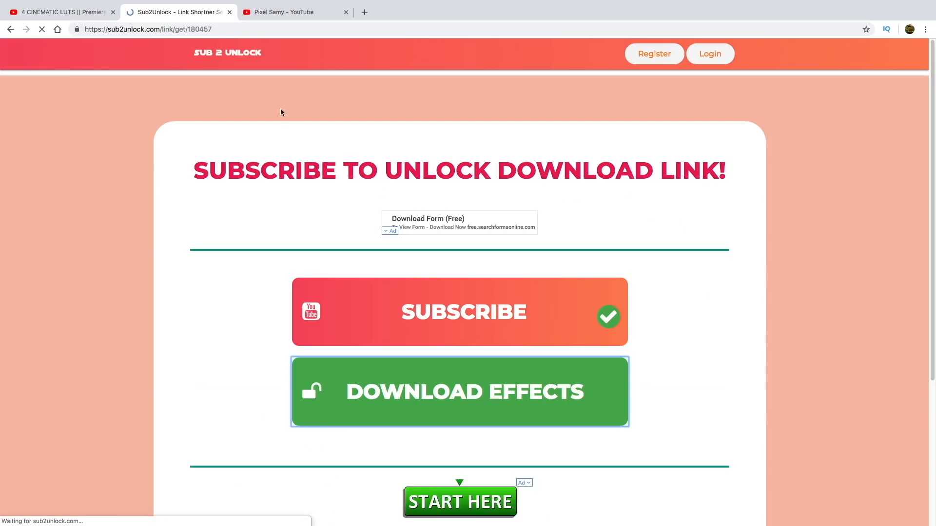
- Unlock the effects download on Sub2Unlock and reach the MediaFire page for December LUTS.zip
click(459, 392)
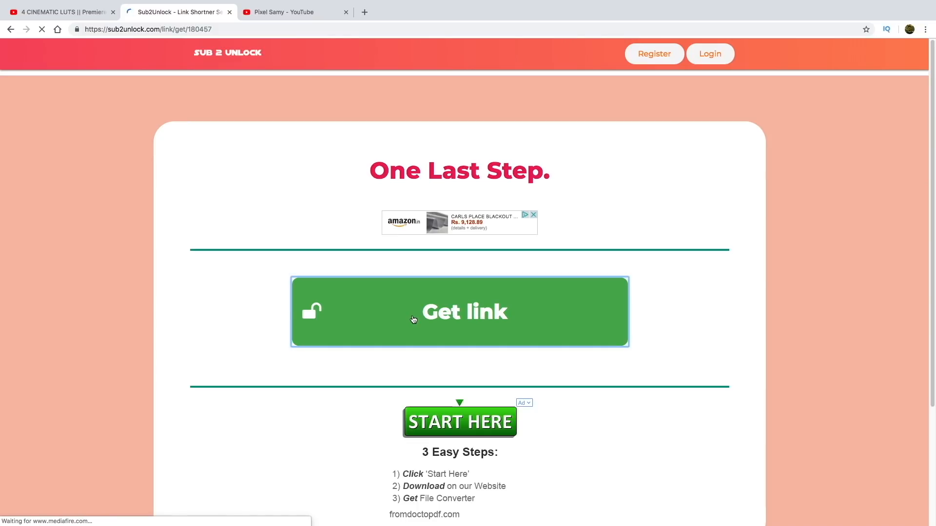
click(460, 311)
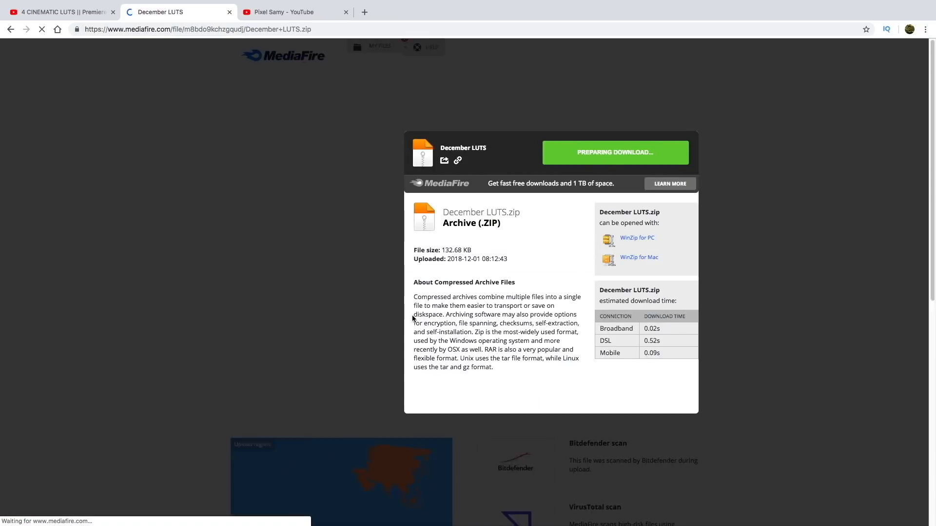